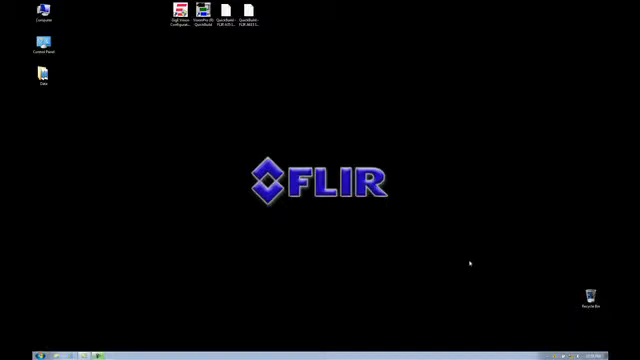
{"action": "mouse_move", "coordinate": [199, 54]}
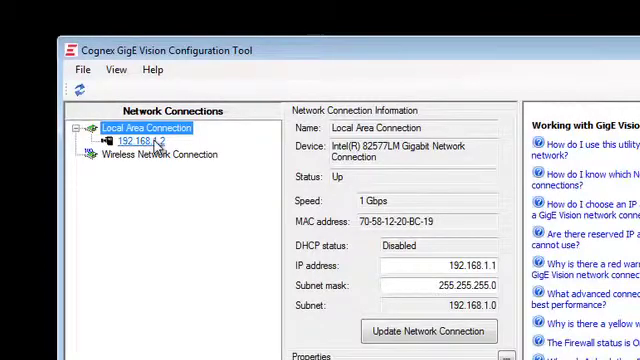
Select the 192.168.1.2 camera node to show the FLIR AX5 information
{"action": "left_click", "coordinate": [145, 140]}
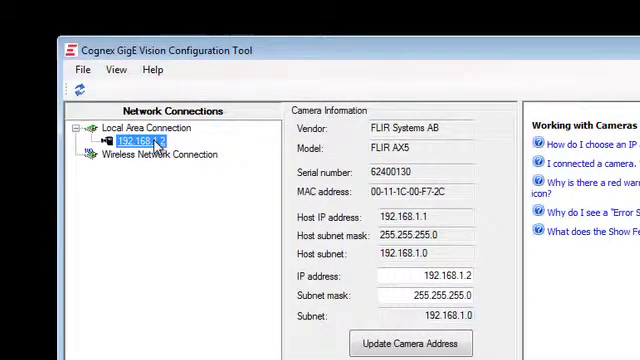
{"action": "mouse_move", "coordinate": [447, 146]}
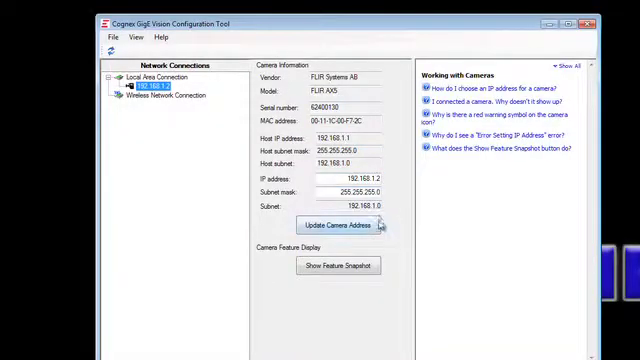
{"action": "mouse_move", "coordinate": [340, 266]}
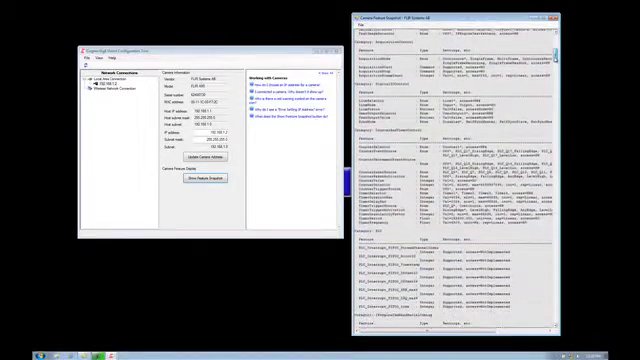
Scroll through the FLIR AX5 feature snapshot list
{"action": "scroll", "scroll_direction": "down", "scroll_amount": 3}
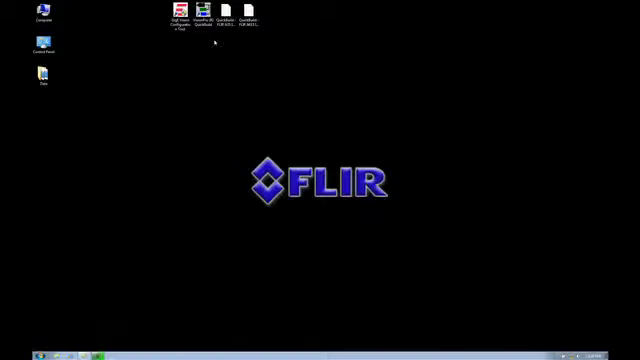
Launch QuickBuild and set CogJob1's image source to Camera
{"action": "left_click", "coordinate": [205, 12]}
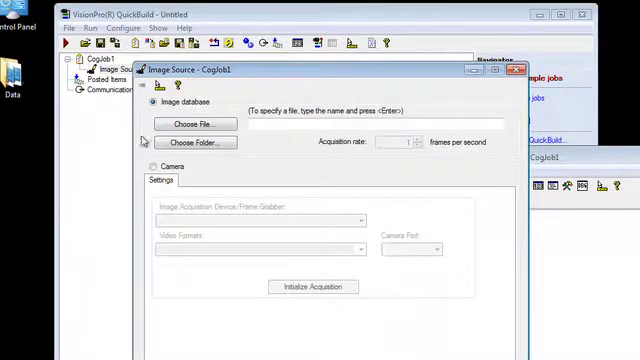
{"action": "left_click", "coordinate": [151, 166]}
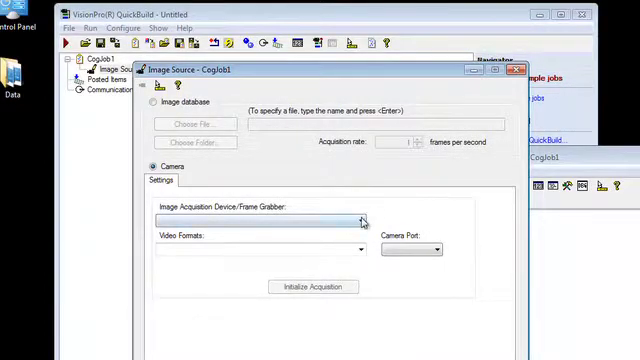
Choose the FLIR AX5 GigE device and Generic GigEVision Mono16 video format
{"action": "left_click", "coordinate": [355, 218]}
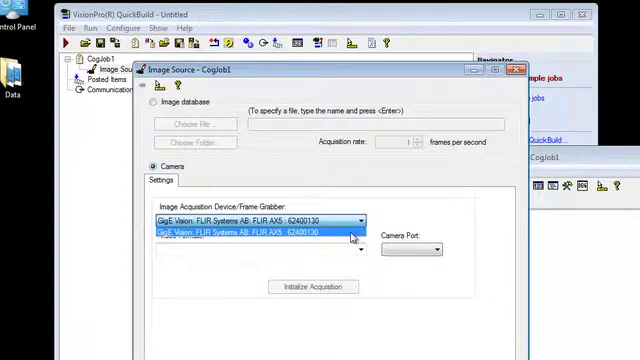
{"action": "left_click", "coordinate": [252, 233]}
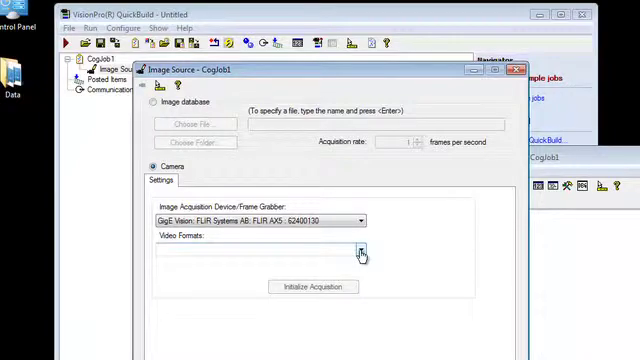
{"action": "left_click", "coordinate": [361, 251]}
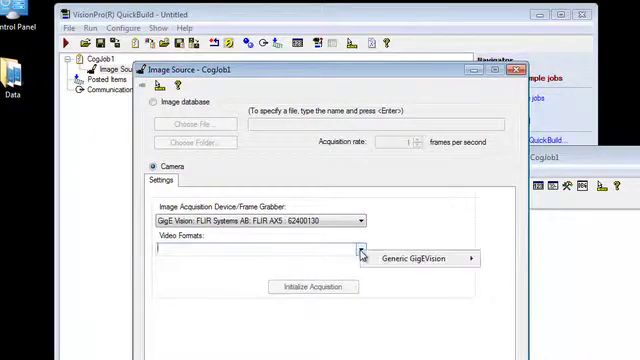
{"action": "left_click", "coordinate": [425, 259]}
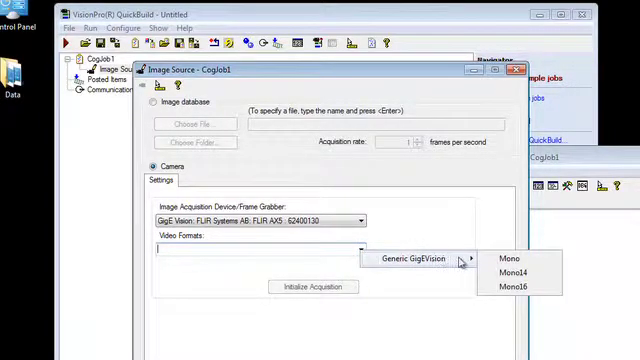
{"action": "mouse_move", "coordinate": [522, 262]}
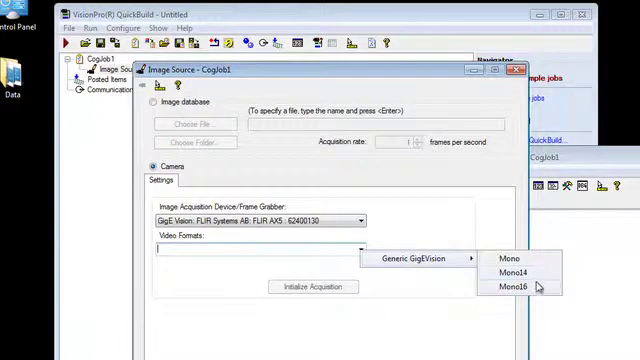
{"action": "left_click", "coordinate": [509, 286]}
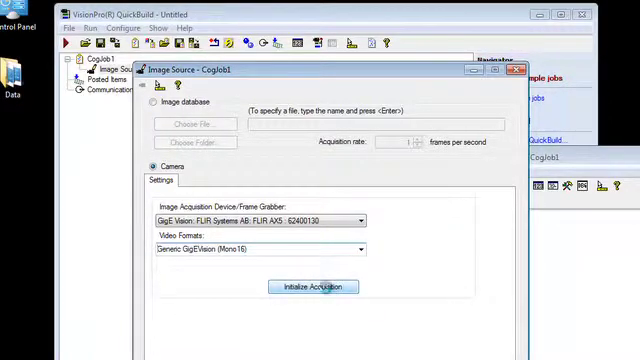
Initialize acquisition and check the 336×256 region and Grey 16 output format
{"action": "left_click", "coordinate": [314, 286]}
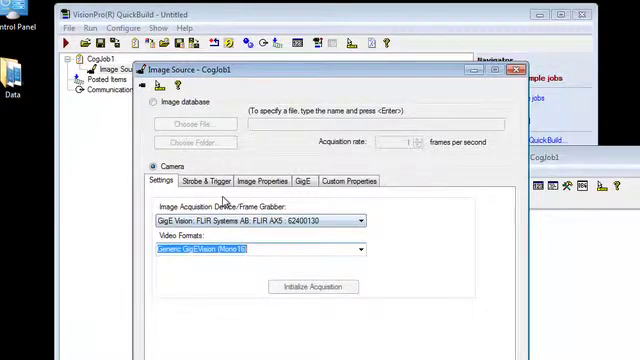
{"action": "left_click", "coordinate": [265, 180]}
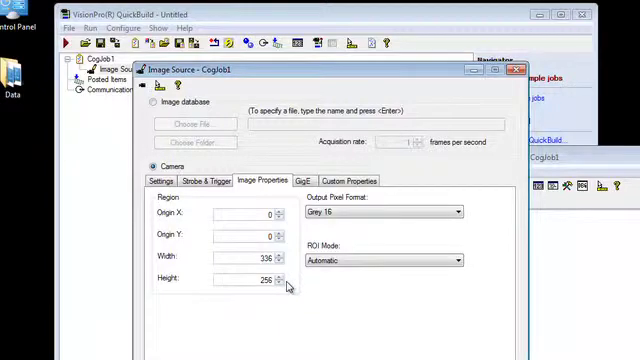
{"action": "mouse_move", "coordinate": [289, 287]}
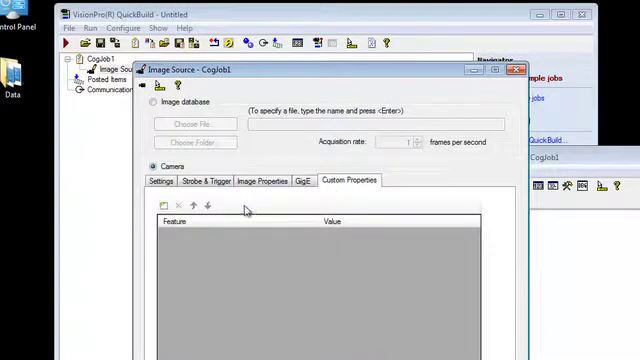
Add the NUCMode custom feature at Automatic, then close the Image Source window
{"action": "left_click", "coordinate": [162, 205]}
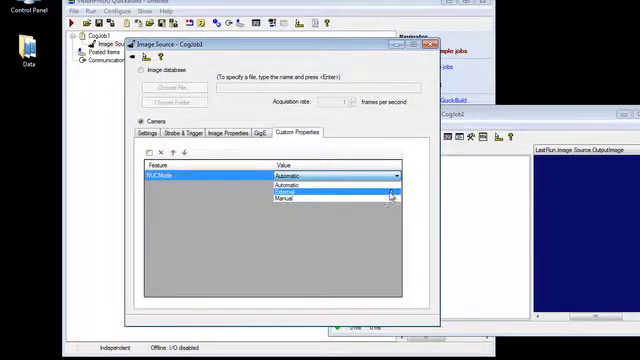
{"action": "mouse_move", "coordinate": [283, 198]}
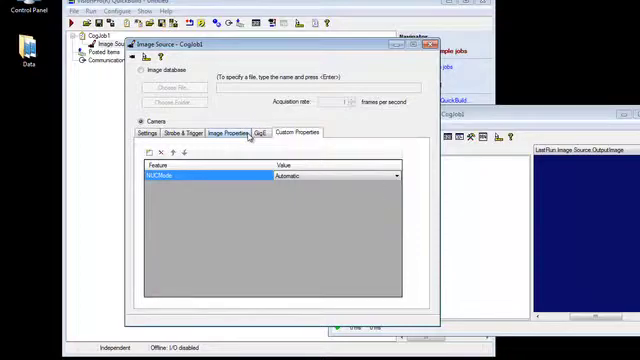
{"action": "left_click", "coordinate": [147, 132]}
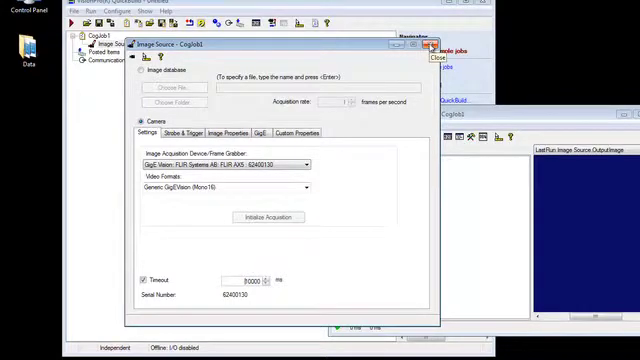
{"action": "left_click", "coordinate": [428, 43]}
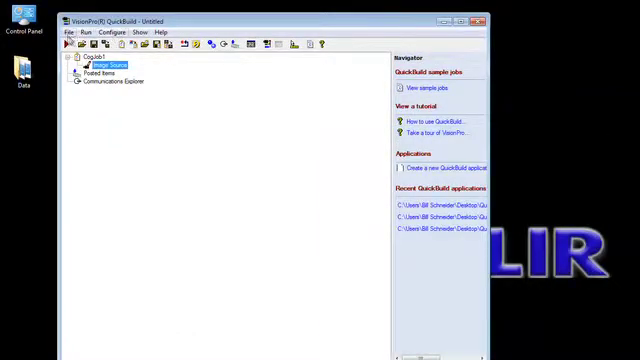
Open 'QuickBuild - FLIR A35 IR Camera.vpp' from the Desktop
{"action": "left_click", "coordinate": [70, 32]}
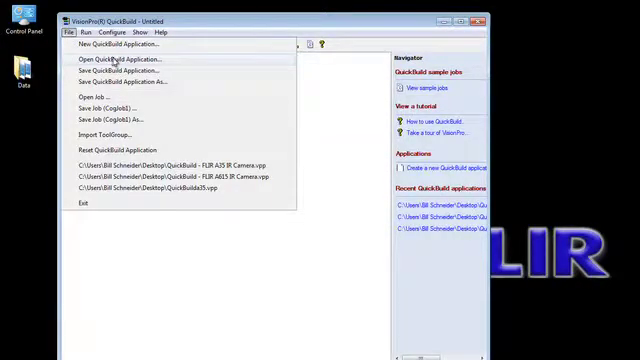
{"action": "left_click", "coordinate": [110, 62]}
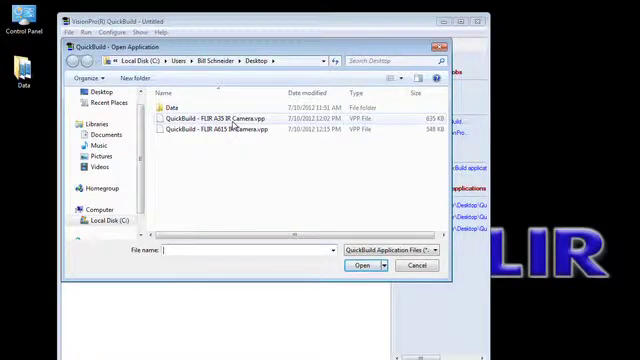
{"action": "left_click", "coordinate": [234, 118]}
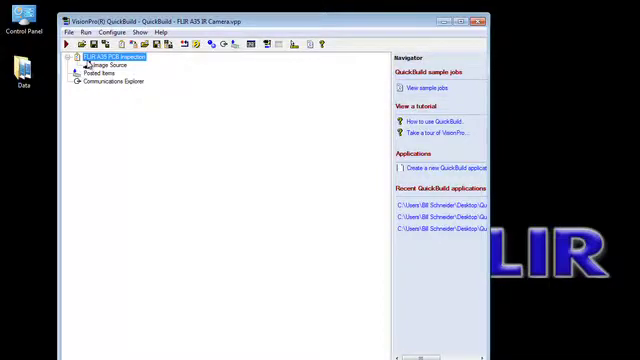
Double-click the FLIR A35 PCB Inspection job to open its Job Editor
{"action": "double_click", "coordinate": [115, 57]}
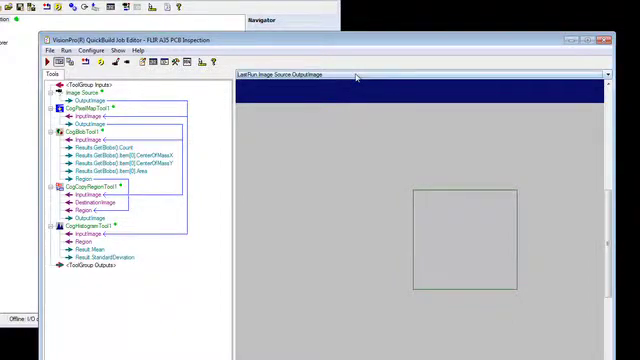
Run CogPixelMapTool1 and drag the lower mapping point right for a steep contrast ramp
{"action": "left_click", "coordinate": [611, 75]}
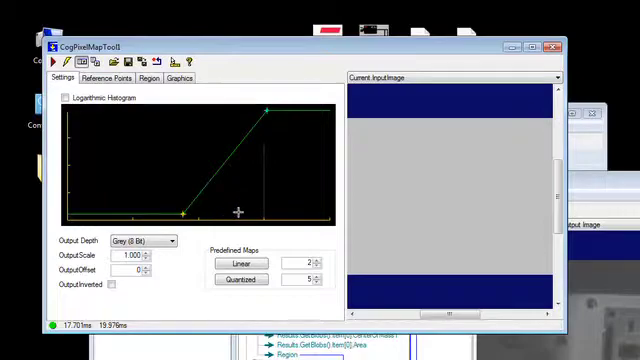
{"action": "mouse_move", "coordinate": [258, 211]}
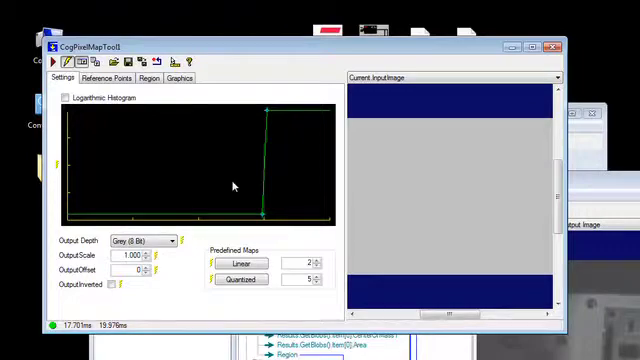
{"action": "mouse_move", "coordinate": [370, 107]}
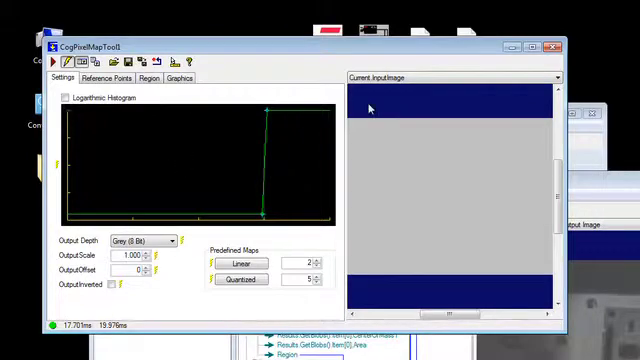
{"action": "left_click", "coordinate": [551, 78]}
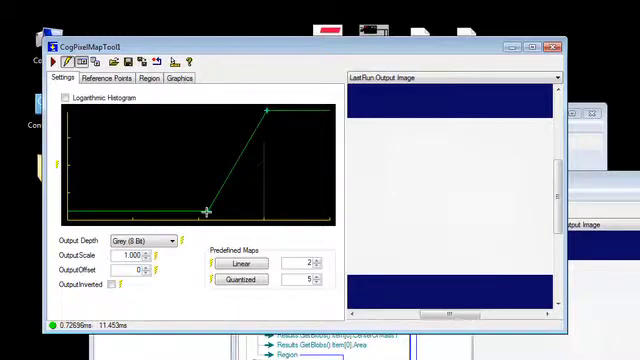
{"action": "left_click_drag", "start_coordinate": [205, 211], "coordinate": [232, 211]}
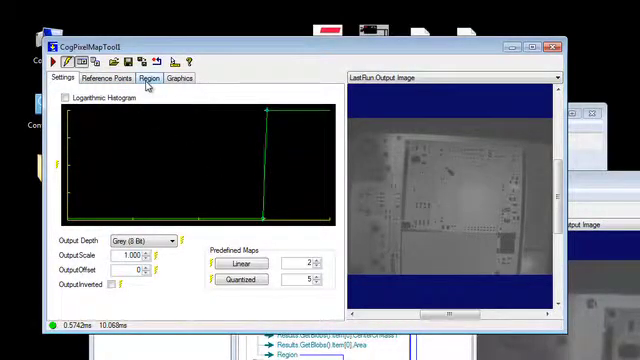
Show the pixel map's reference points and select point 0's Absolute Output cell
{"action": "left_click", "coordinate": [103, 78]}
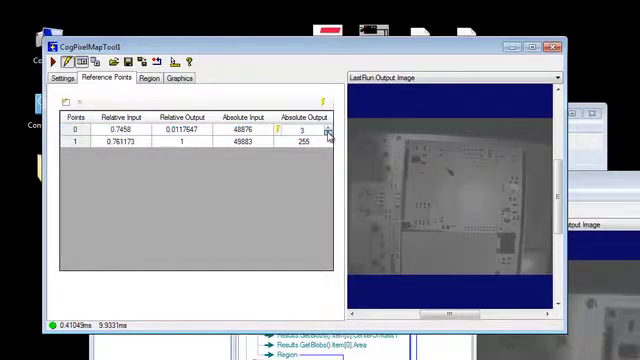
{"action": "left_click", "coordinate": [331, 131]}
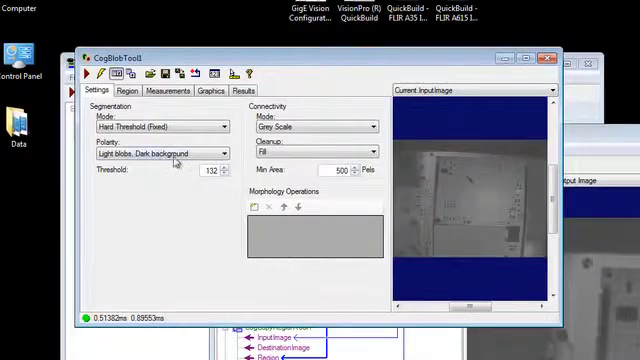
{"action": "mouse_move", "coordinate": [408, 105]}
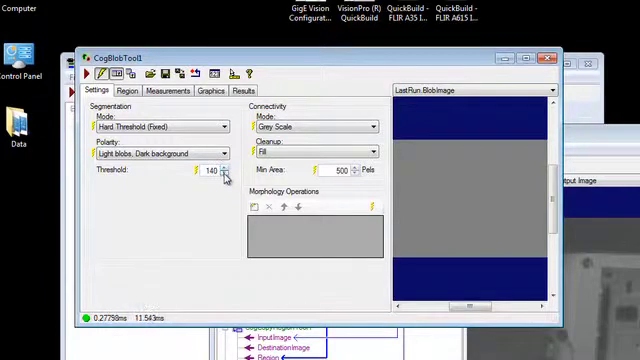
Lower CogBlobTool1's light-blob hard threshold from 140 to 131 so one blob is detected
{"action": "left_click", "coordinate": [226, 178]}
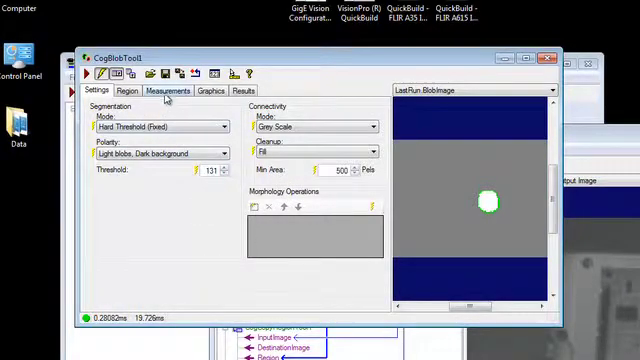
Review the measurements and results showing one blob of area 1811, then close CogBlobTool1
{"action": "left_click", "coordinate": [164, 92]}
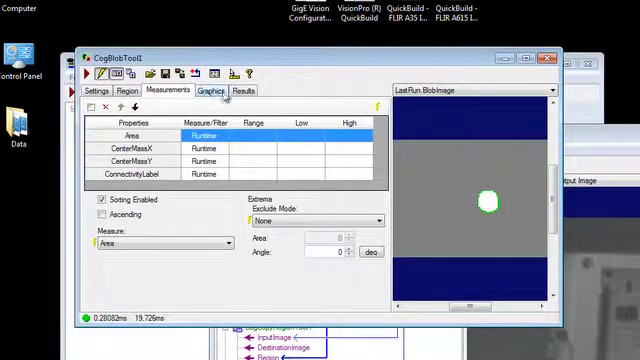
{"action": "left_click", "coordinate": [243, 91]}
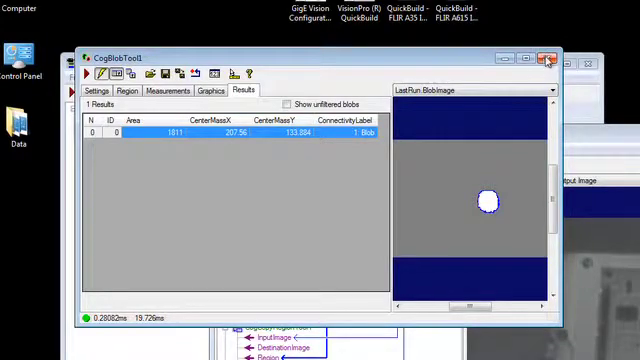
{"action": "left_click", "coordinate": [550, 58]}
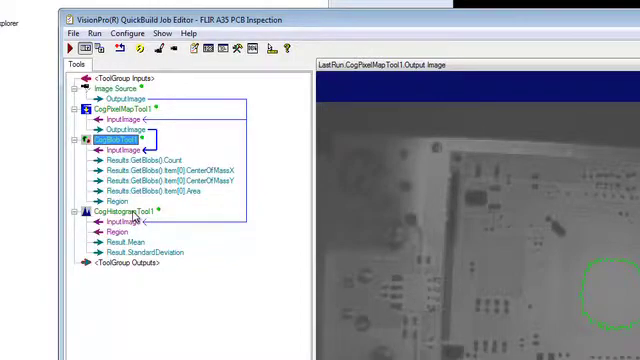
Open CogHistogramTool1 and view its results: mean grey level 49366.9 over 8550 samples
{"action": "left_click", "coordinate": [120, 211]}
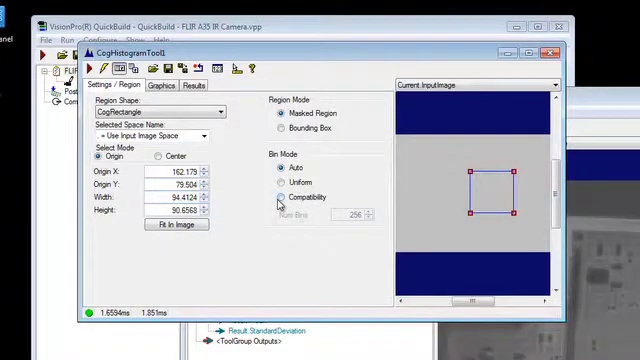
{"action": "left_click", "coordinate": [275, 168]}
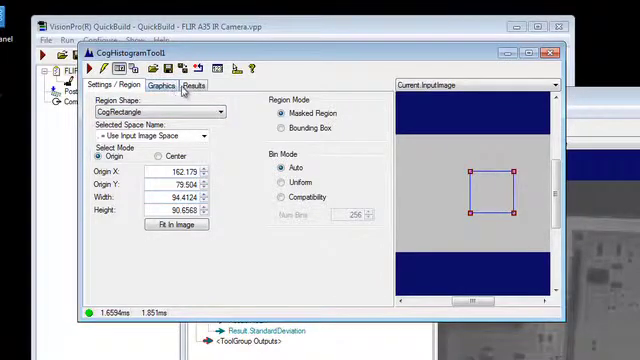
{"action": "left_click", "coordinate": [192, 84]}
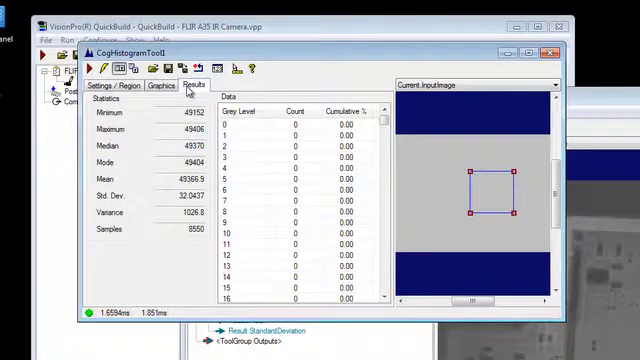